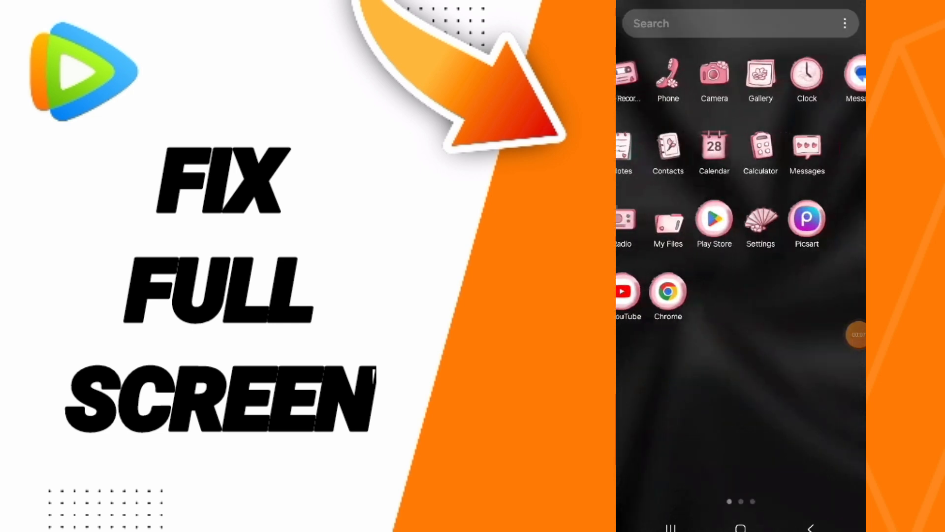
# Open Settings from the home screen and go to the installed apps list
pyautogui.click(760, 223)
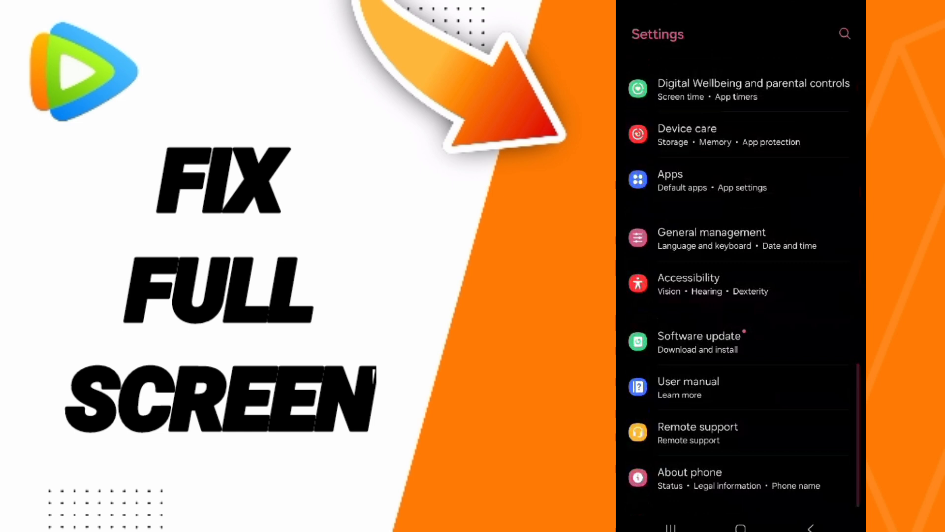
pyautogui.click(723, 180)
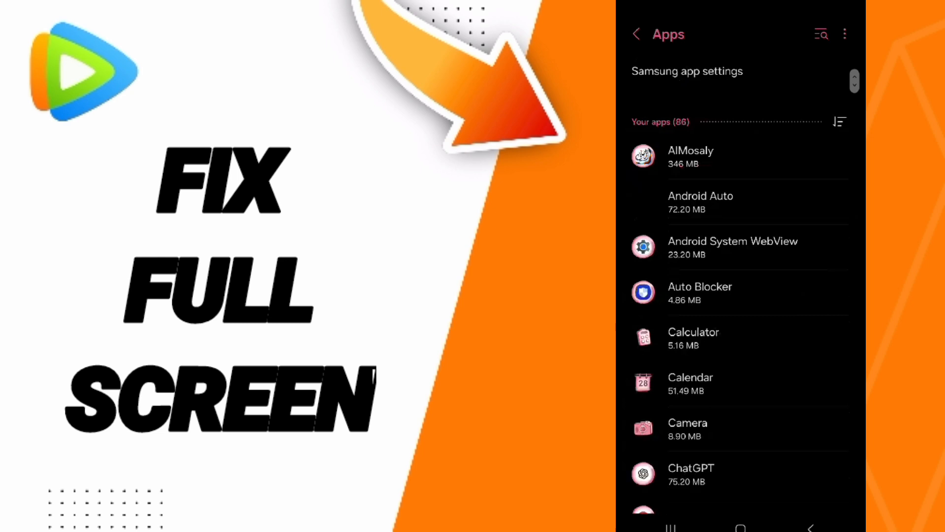
# Scroll down the Apps list to reach WeTV
pyautogui.scroll(-3)
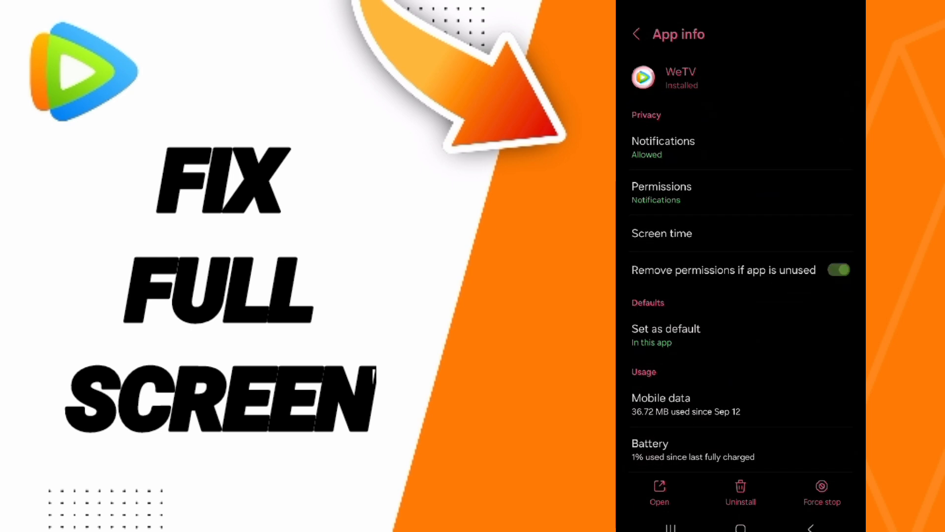
# Open WeTV's Storage page and start Clear data to bring up the deletion warning
pyautogui.click(821, 491)
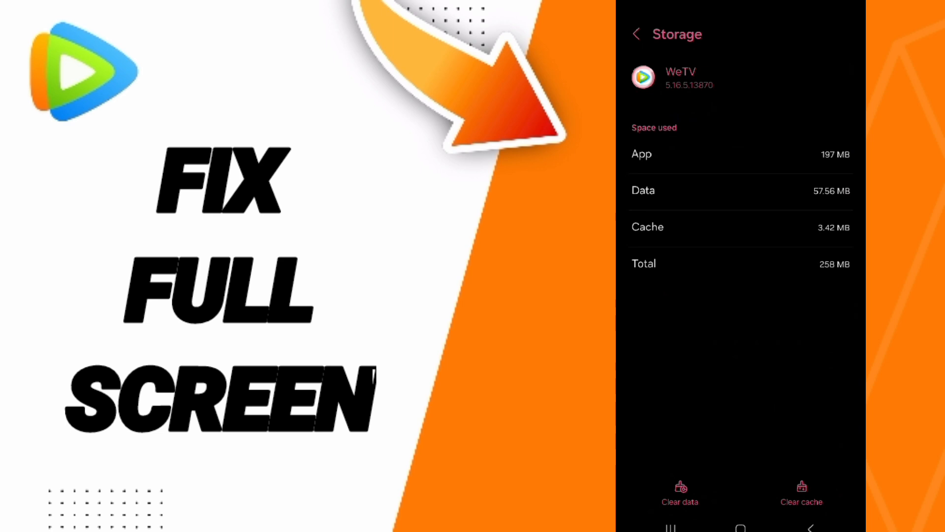
pyautogui.click(679, 492)
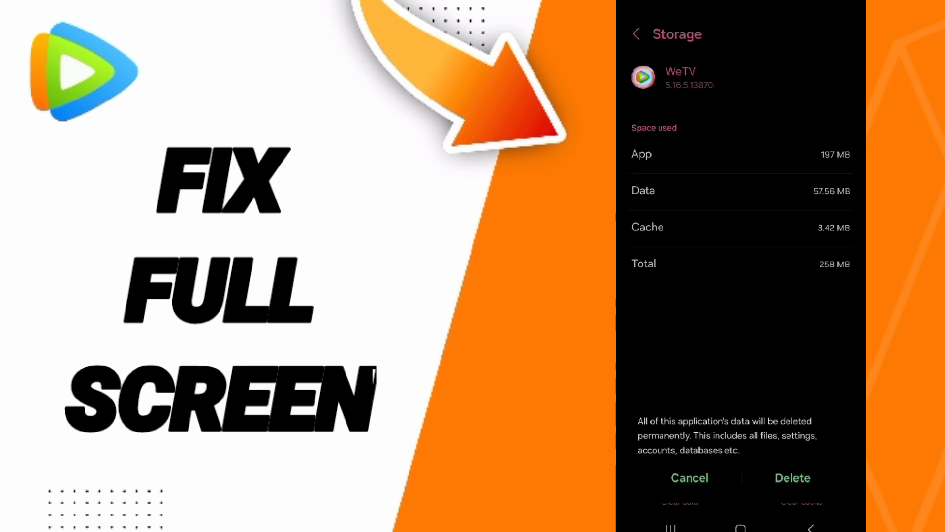